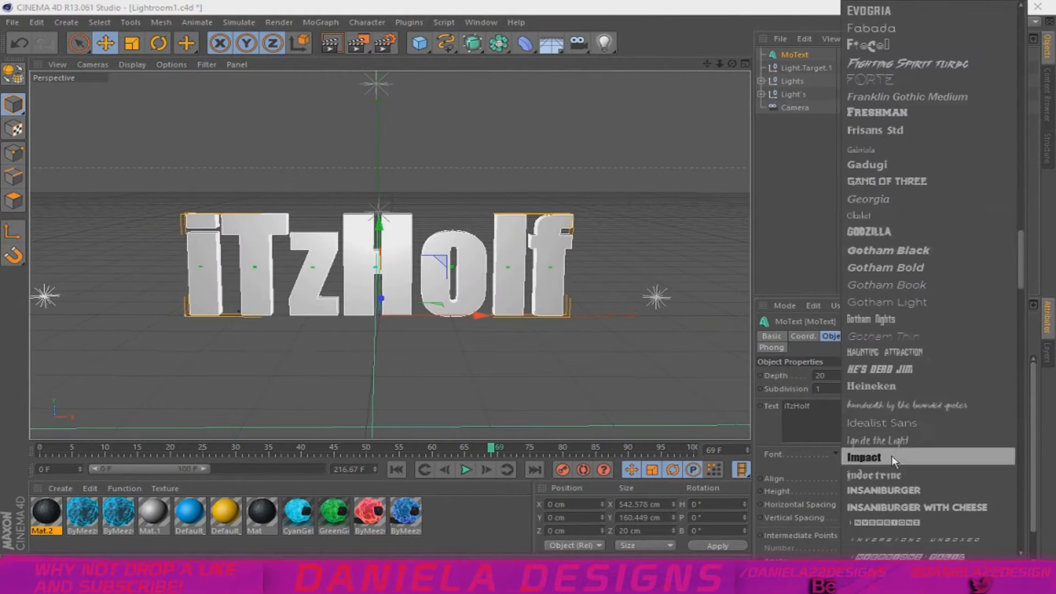
# - Set iTzHolf in Impact, tilt the separate letters, and texture the i and z with GreenGel
pyautogui.click(864, 457)
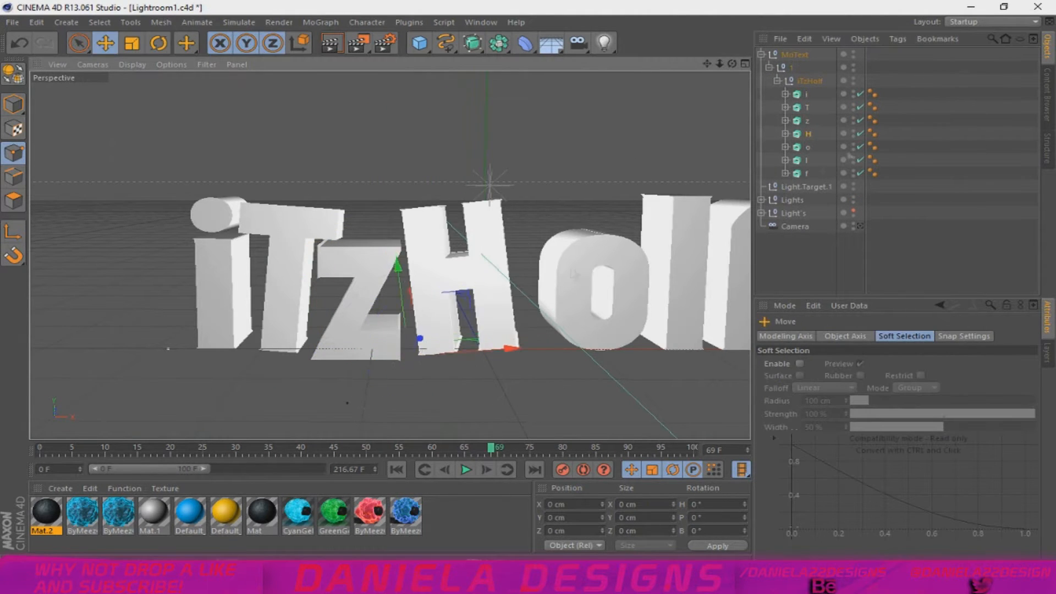
pyautogui.click(161, 43)
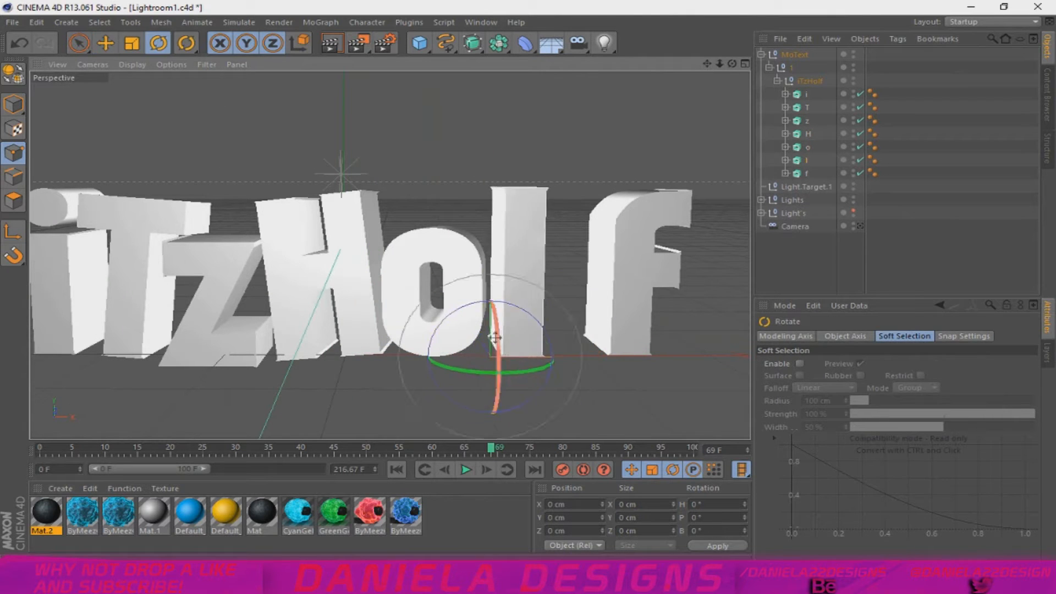
pyautogui.click(106, 42)
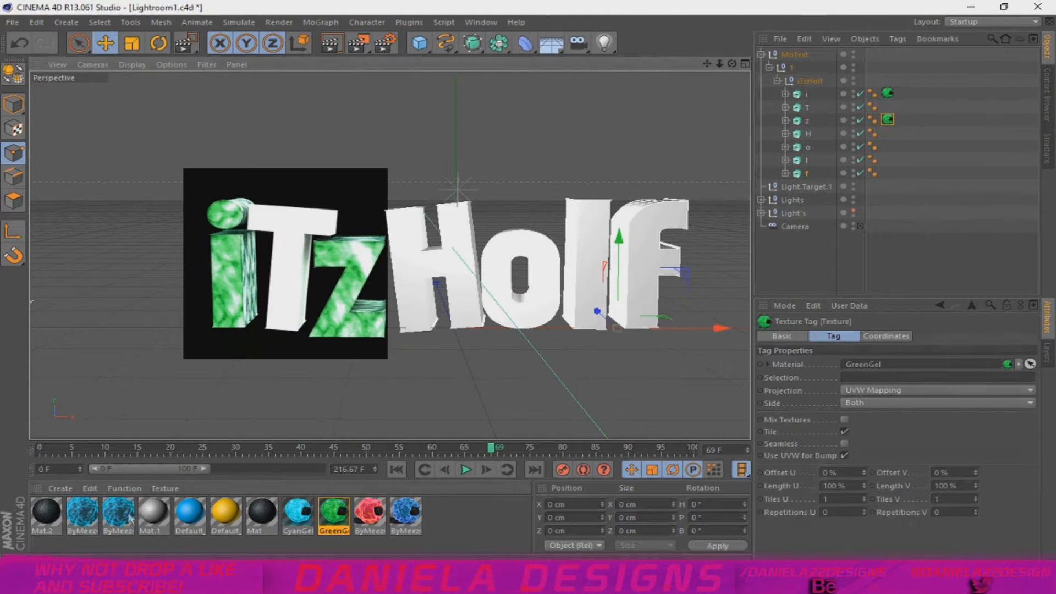
# - Recolor ByMeez#4's shader layers green and apply it to each iTzHolf letter
pyautogui.click(115, 518)
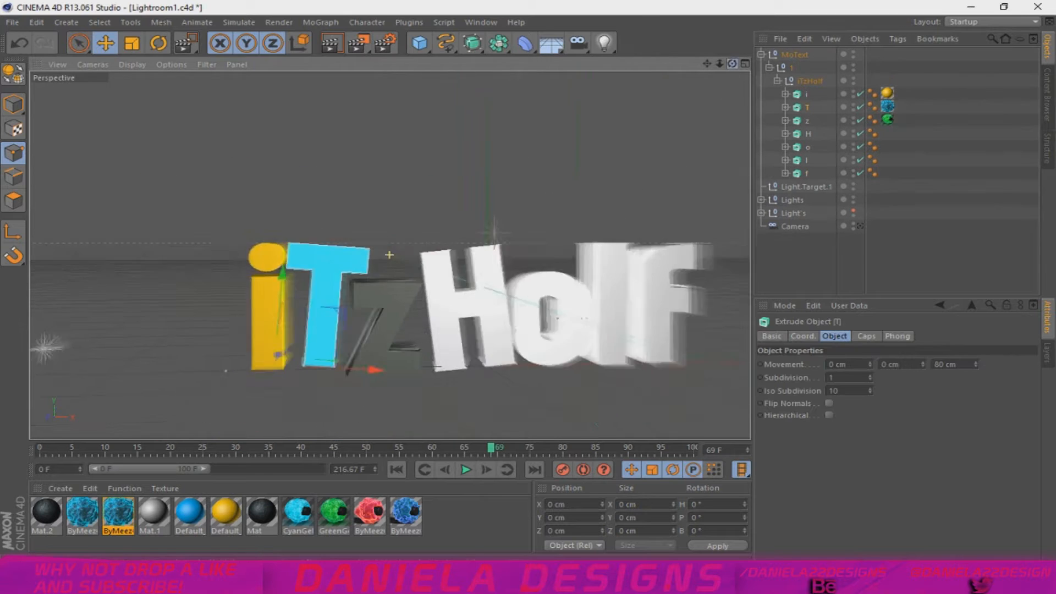
pyautogui.doubleClick(115, 519)
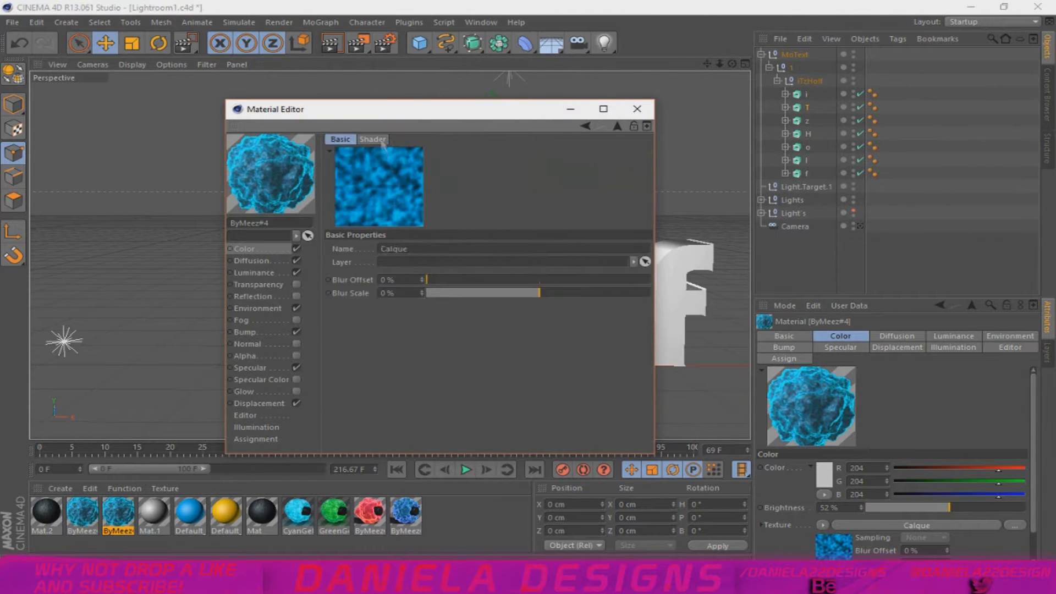
pyautogui.click(372, 139)
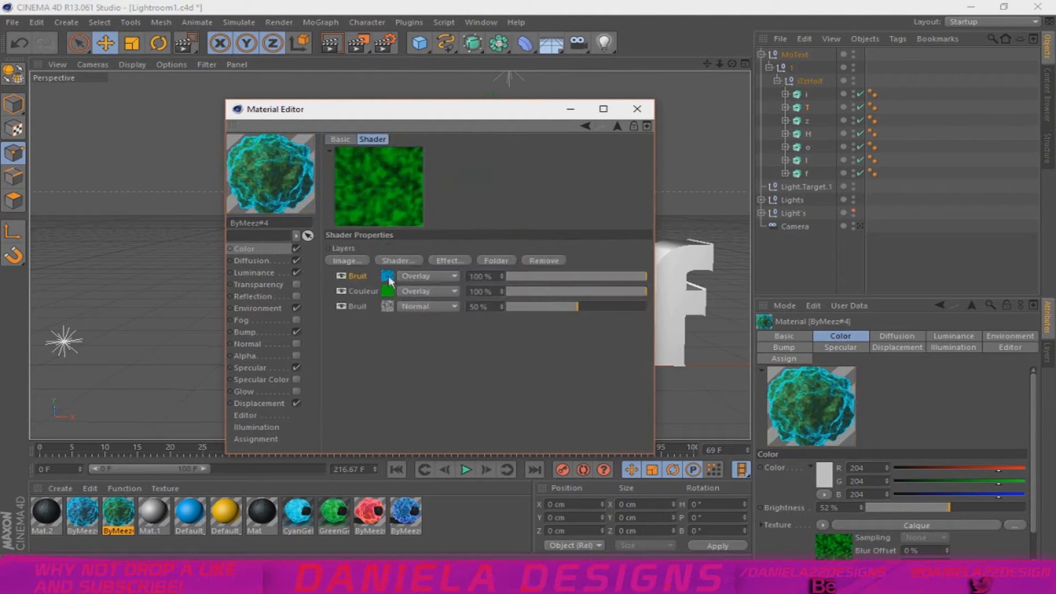
pyautogui.click(637, 108)
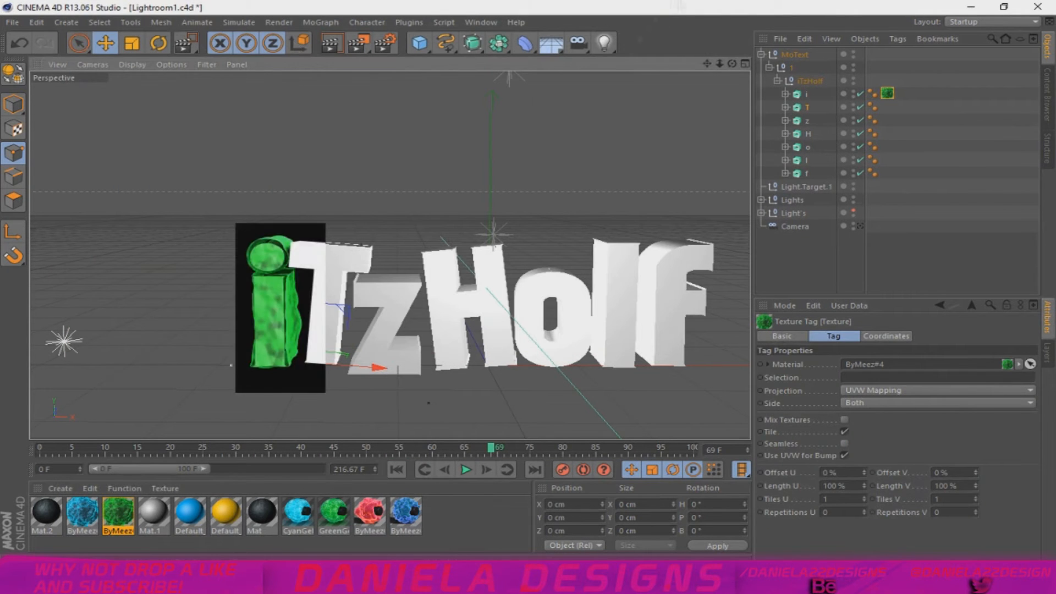
pyautogui.doubleClick(112, 516)
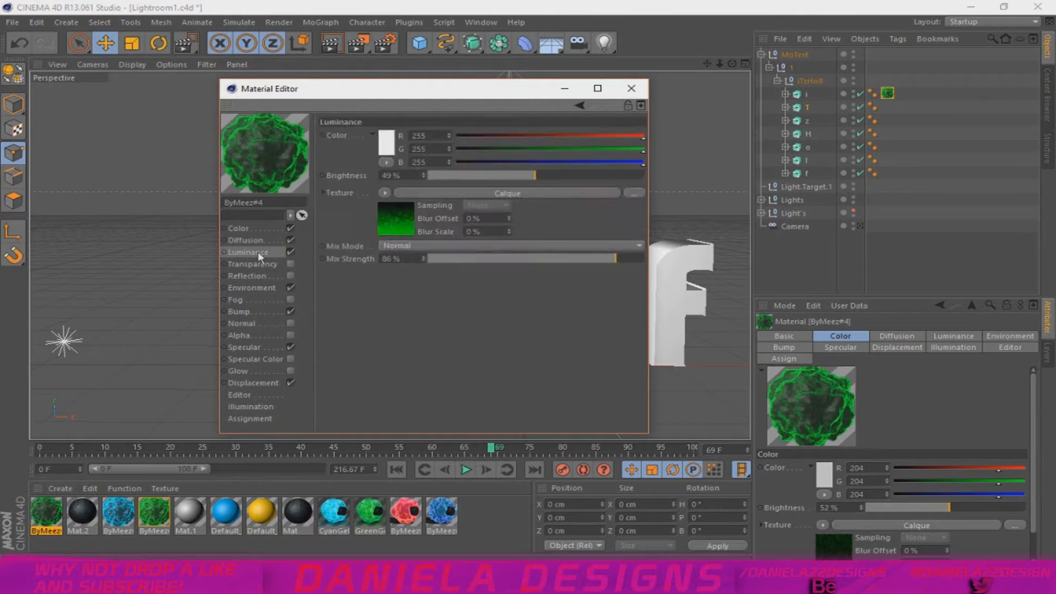
pyautogui.click(631, 88)
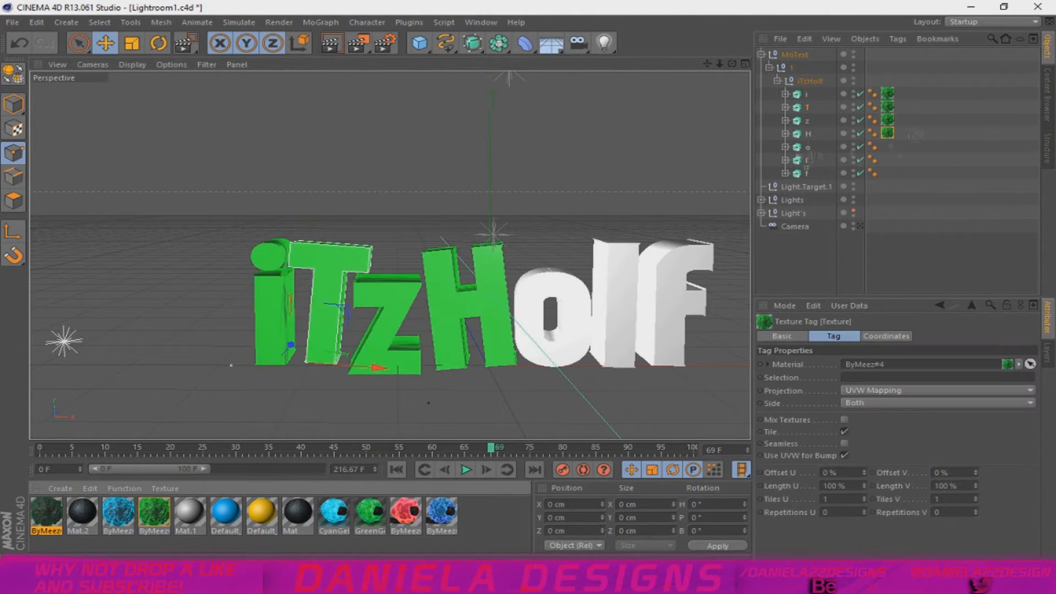
pyautogui.click(332, 43)
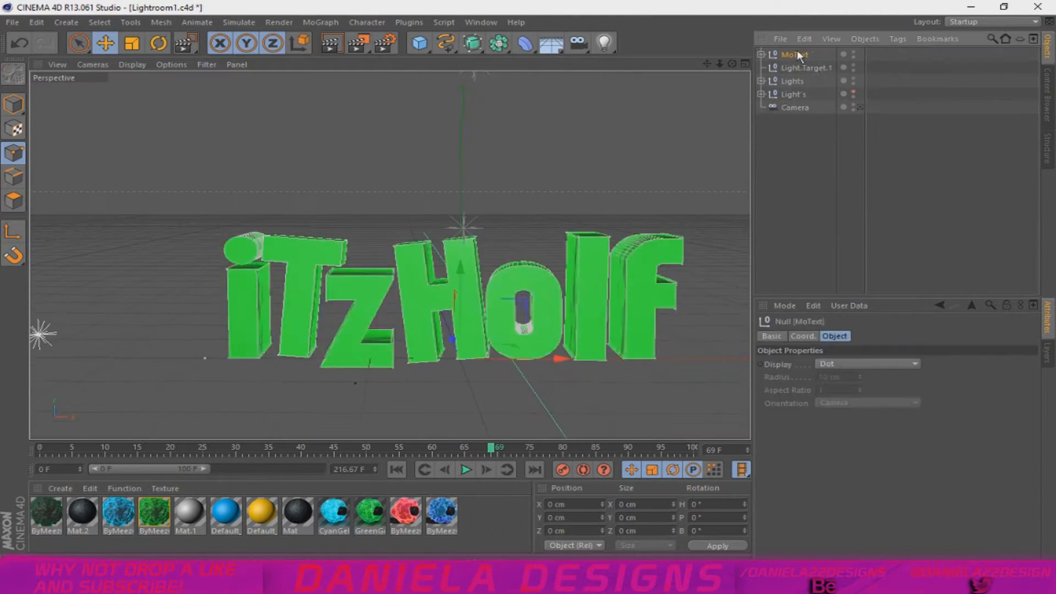
# - Edit ByMeez#4's Color RGB and Luminance values, then start a Render View preview
pyautogui.doubleClick(48, 519)
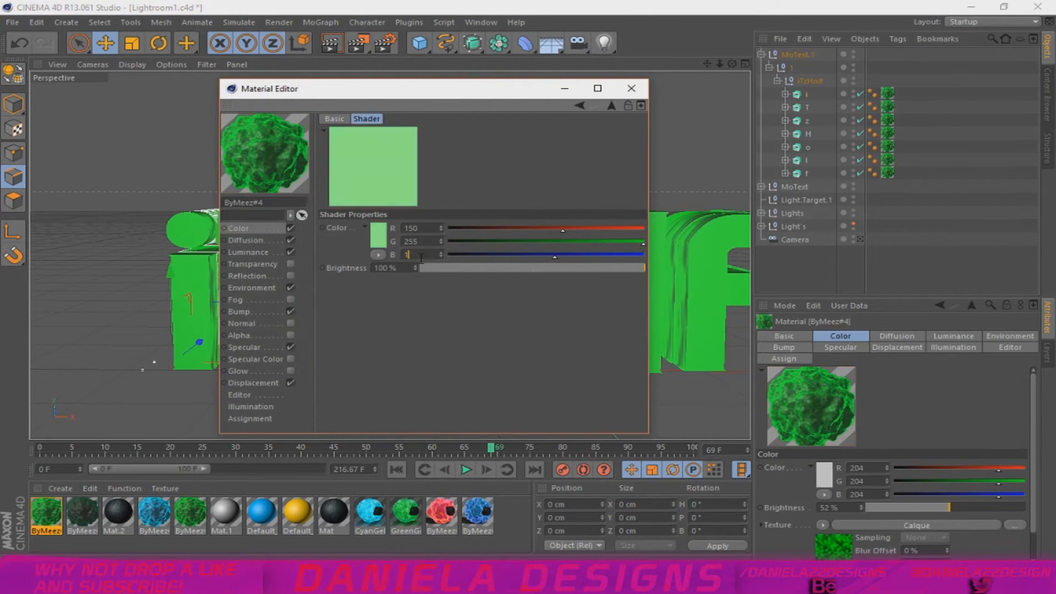
pyautogui.click(251, 252)
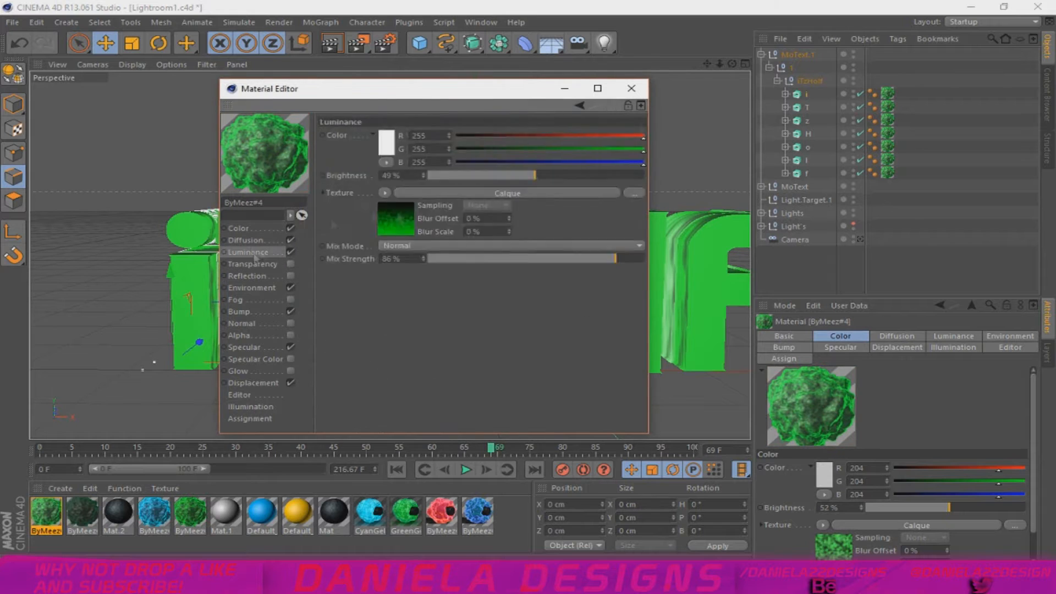
pyautogui.click(631, 88)
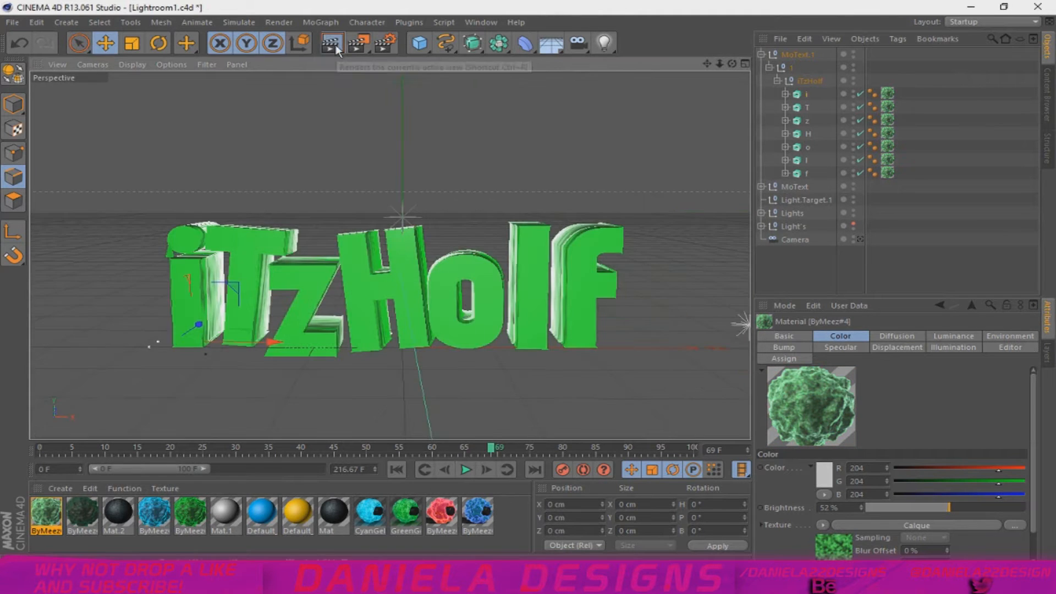
pyautogui.click(330, 44)
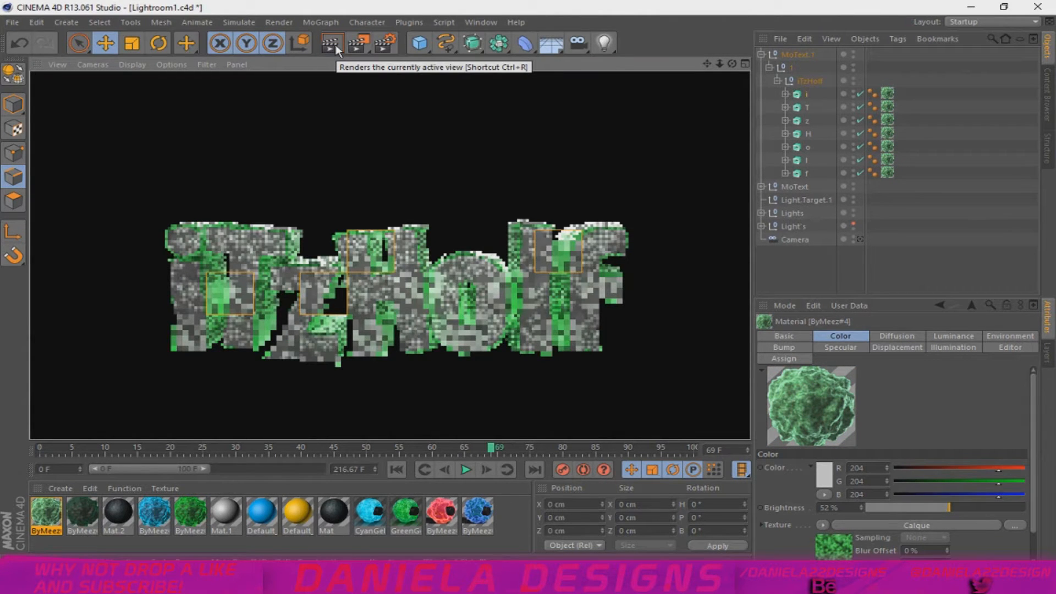
# - Scale the iTzHolf MoText, render a view region, and expand the Modeling objects group
pyautogui.click(329, 43)
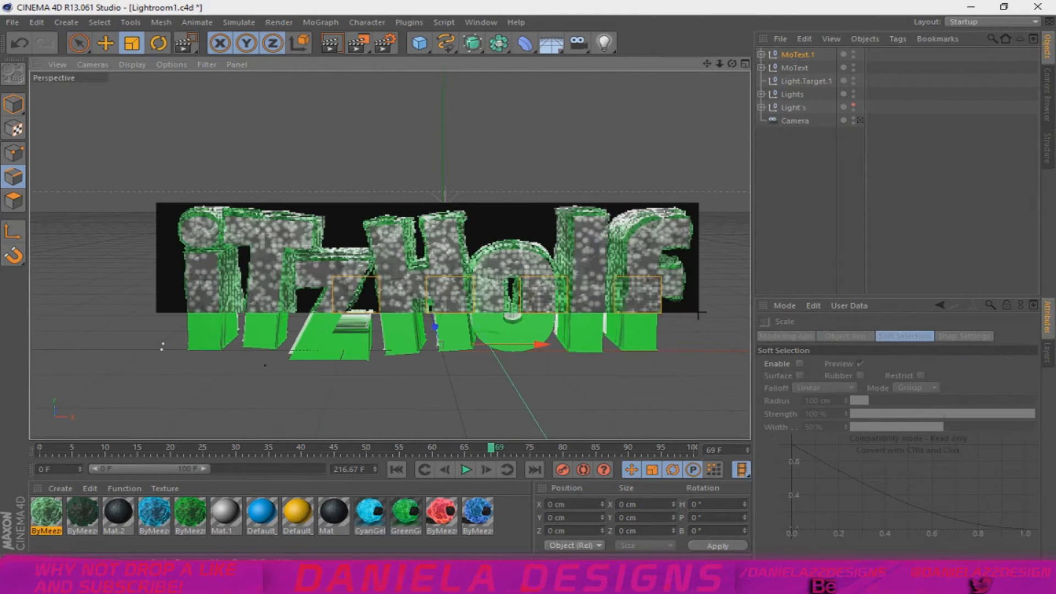
pyautogui.click(497, 42)
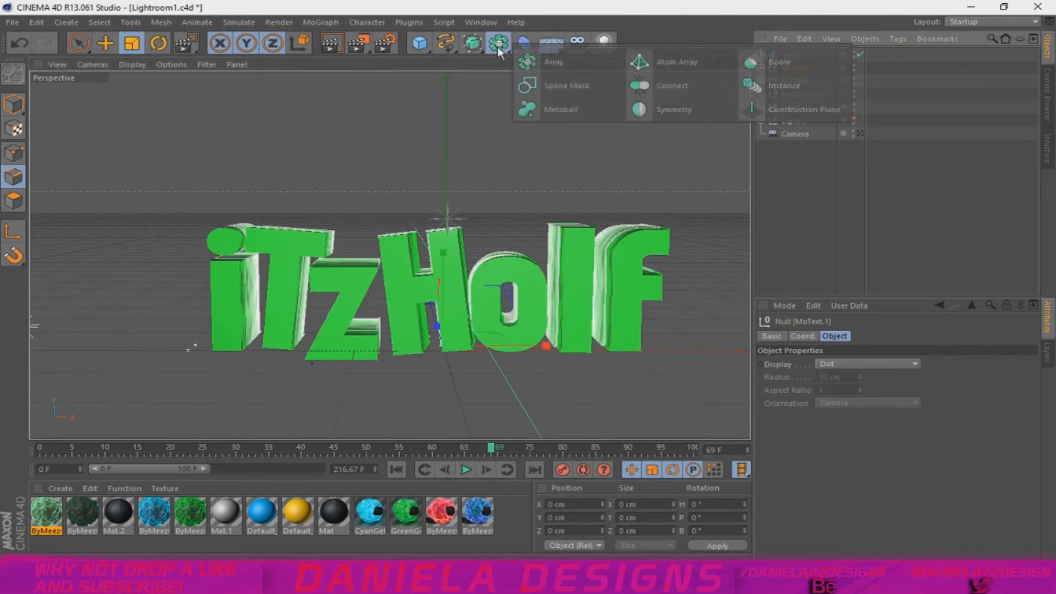
pyautogui.click(677, 62)
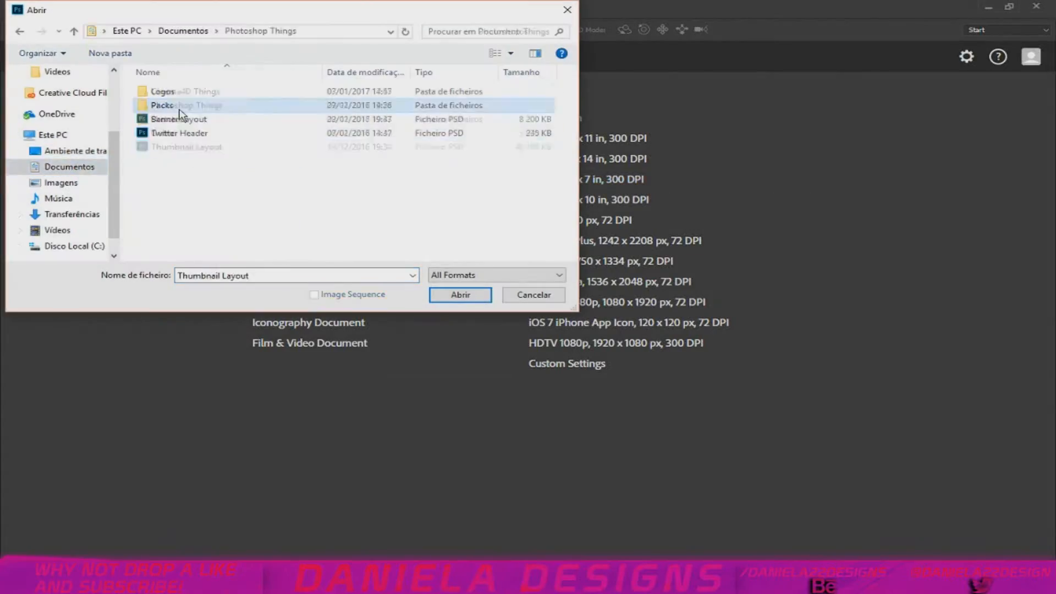
# - Browse to the Desktop and open the Exclusive CC Pack V2 PSD
pyautogui.click(74, 151)
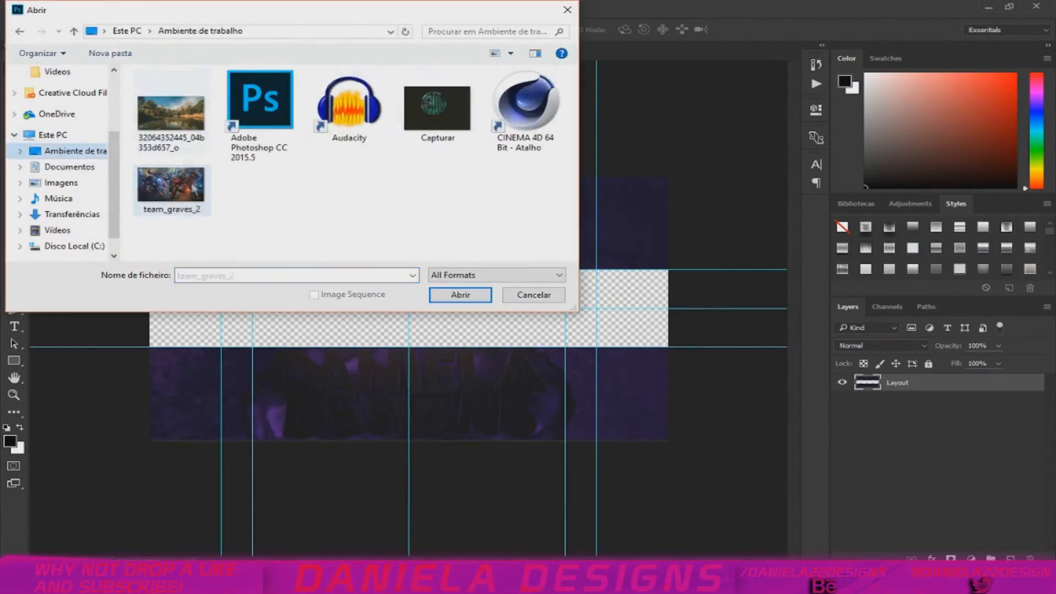
pyautogui.click(461, 295)
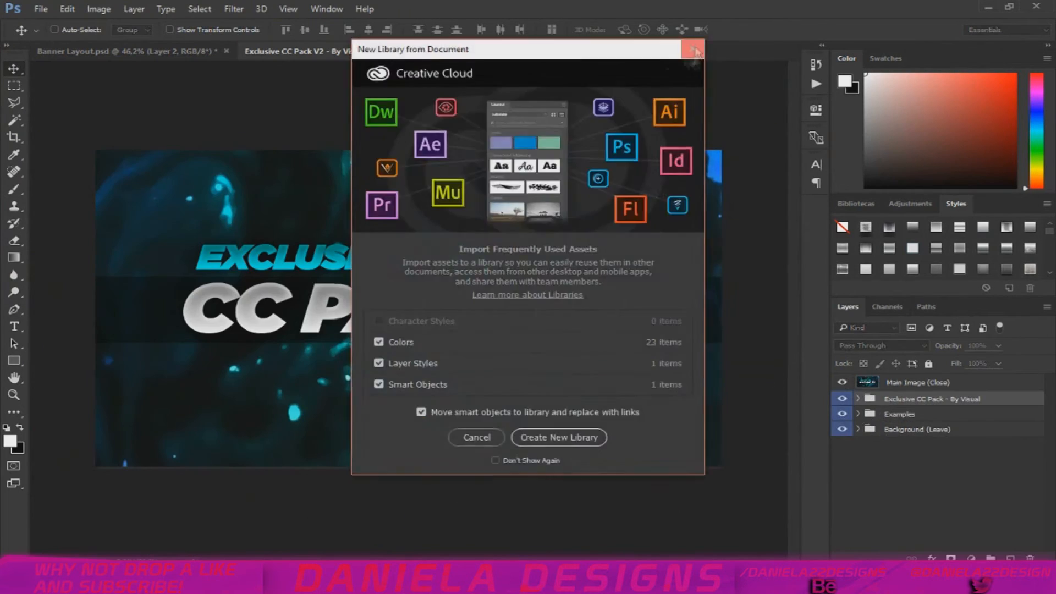
# - Dismiss the New Library prompt, toggle layer group 7's visibility, and return to the CC pack
pyautogui.click(694, 49)
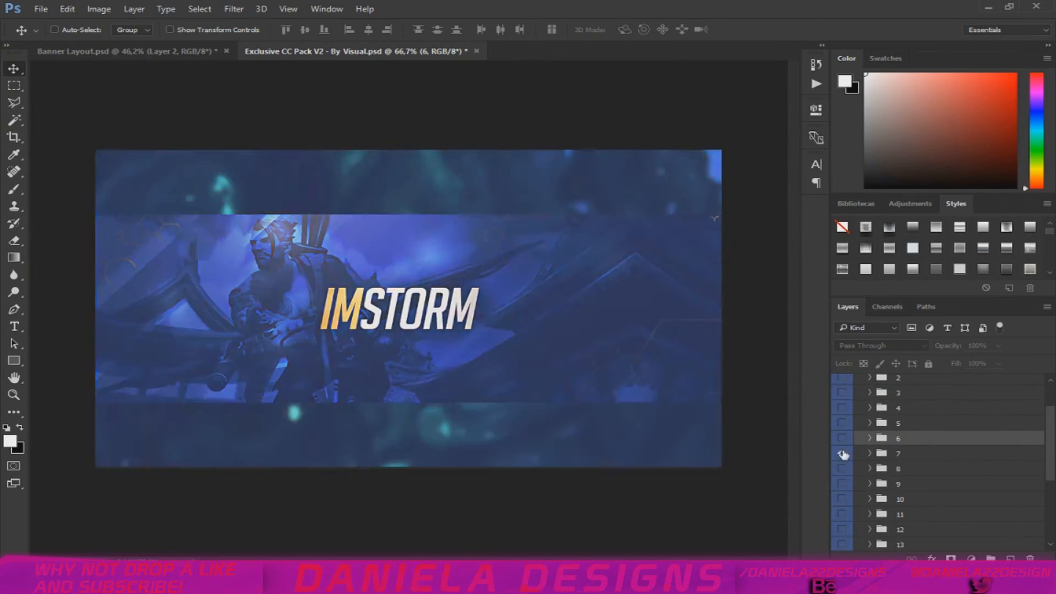
pyautogui.click(110, 52)
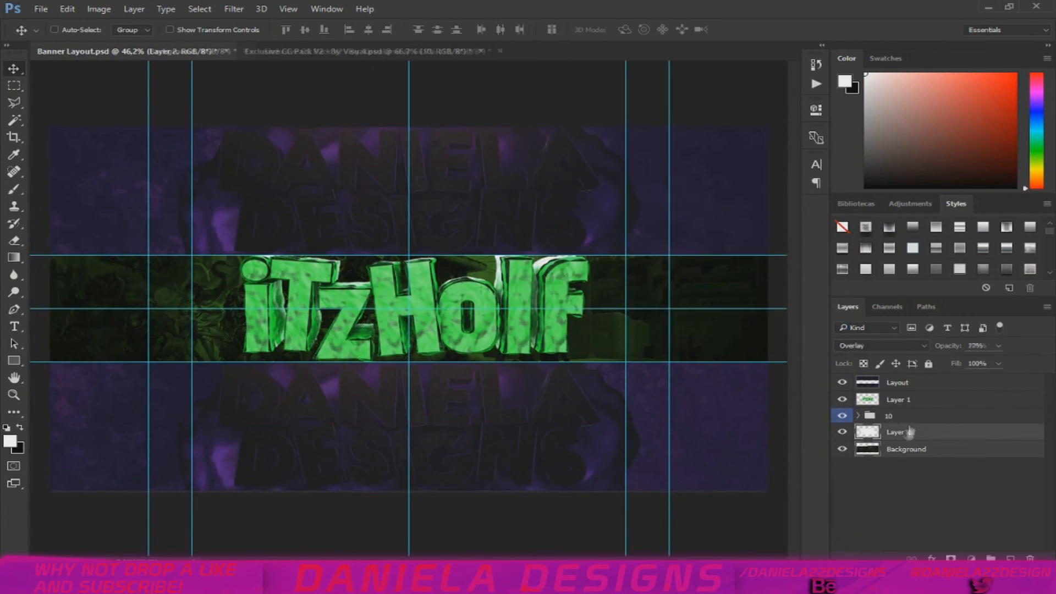
pyautogui.click(351, 51)
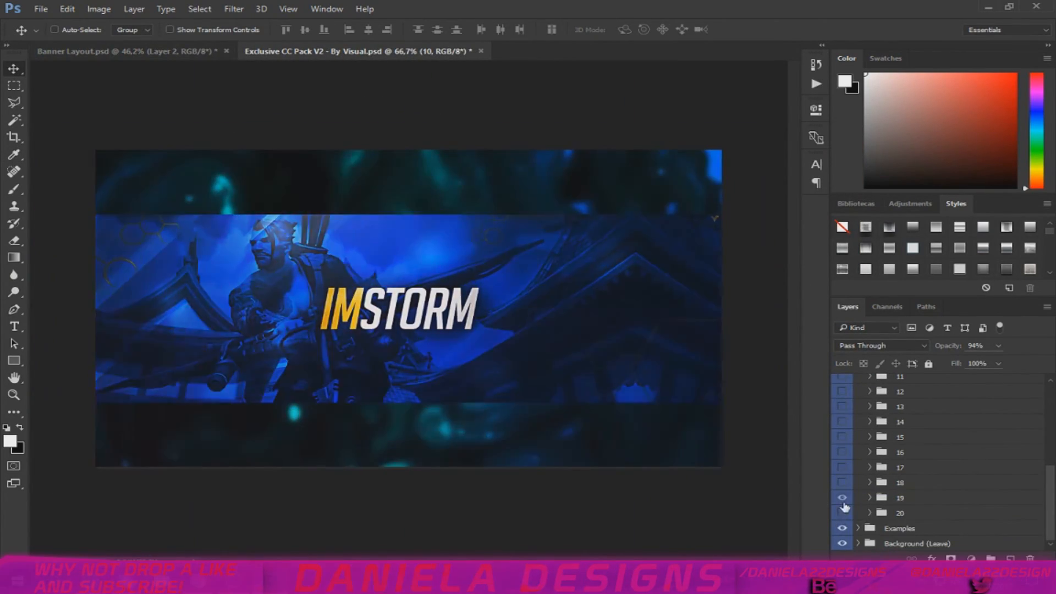